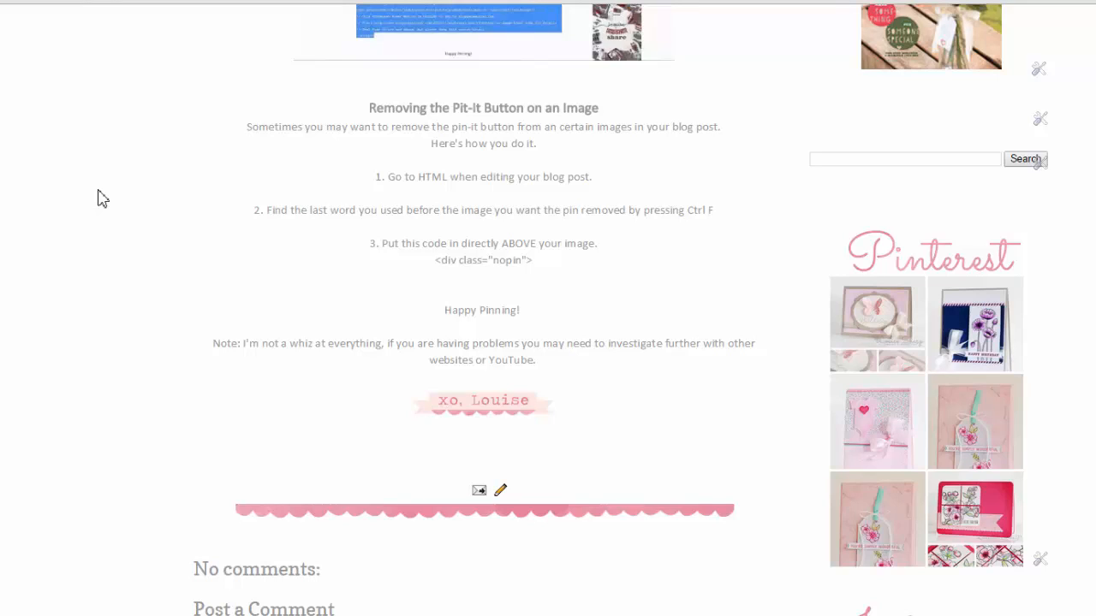
{"action": "mouse_move", "coordinate": [267, 312]}
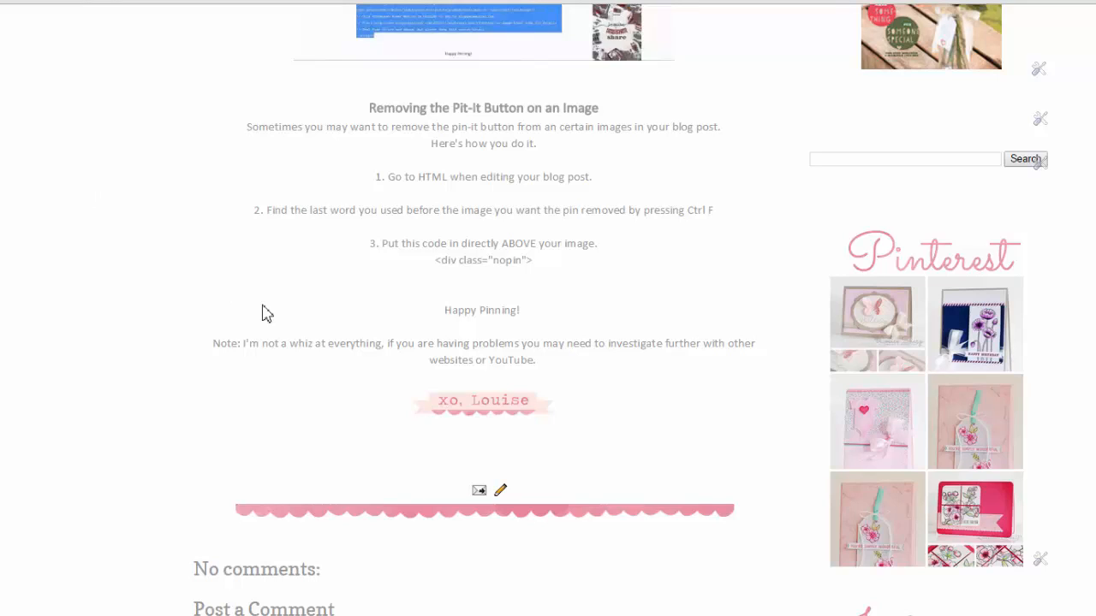
{"action": "mouse_move", "coordinate": [486, 300]}
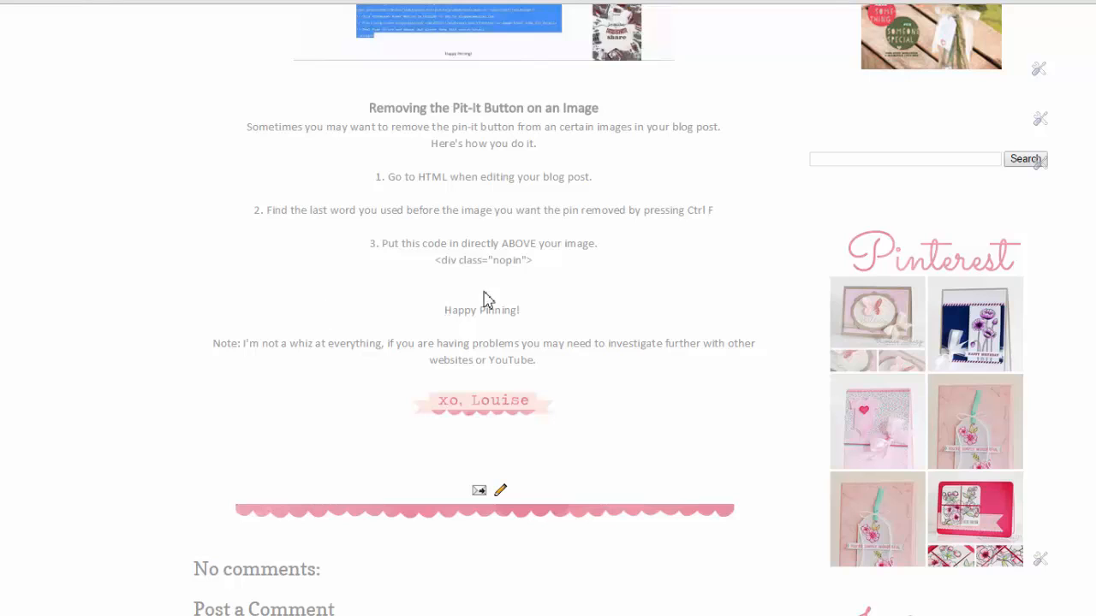
{"action": "mouse_move", "coordinate": [429, 270]}
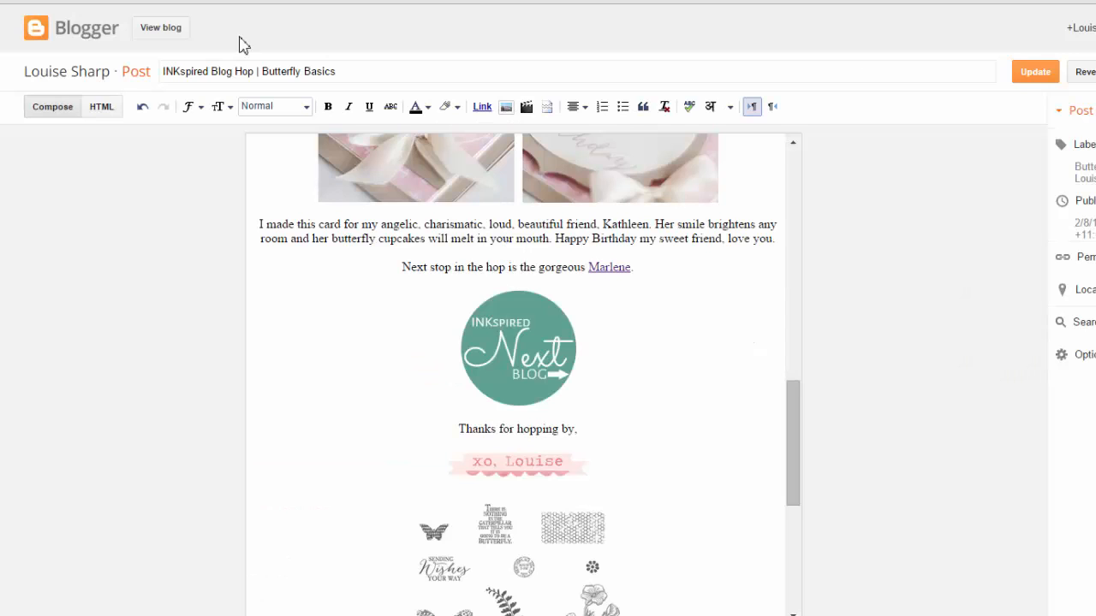
{"action": "mouse_move", "coordinate": [606, 372]}
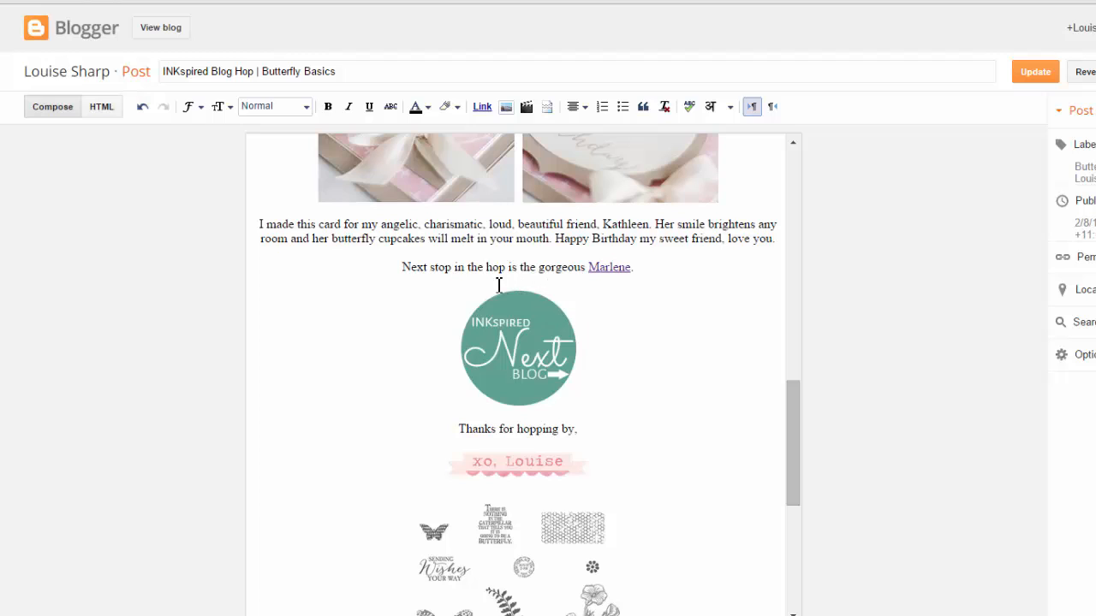
{"action": "mouse_move", "coordinate": [543, 285]}
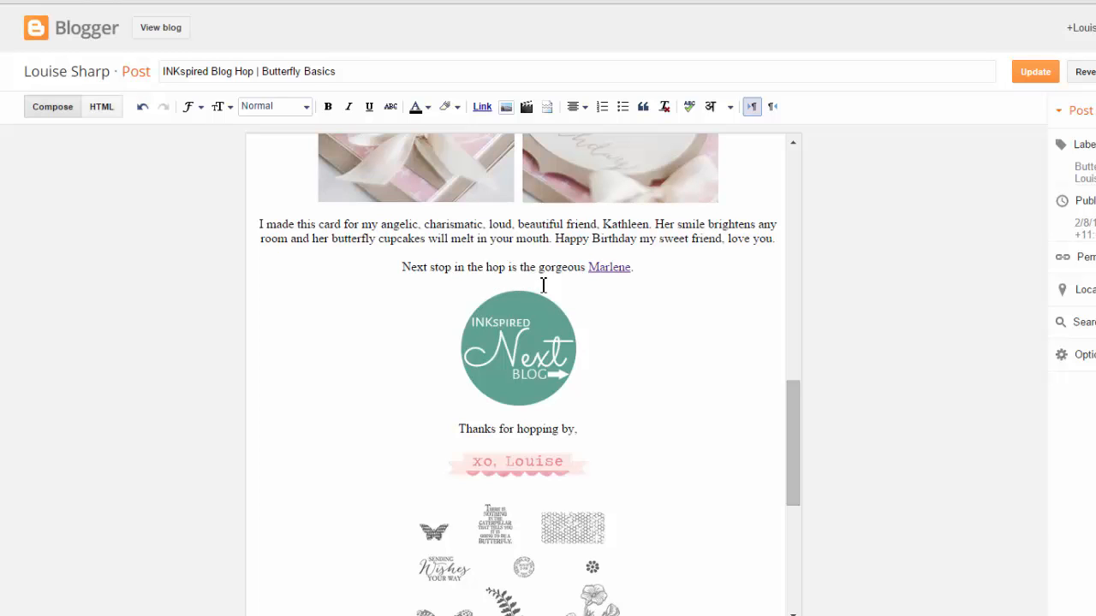
{"action": "mouse_move", "coordinate": [637, 326]}
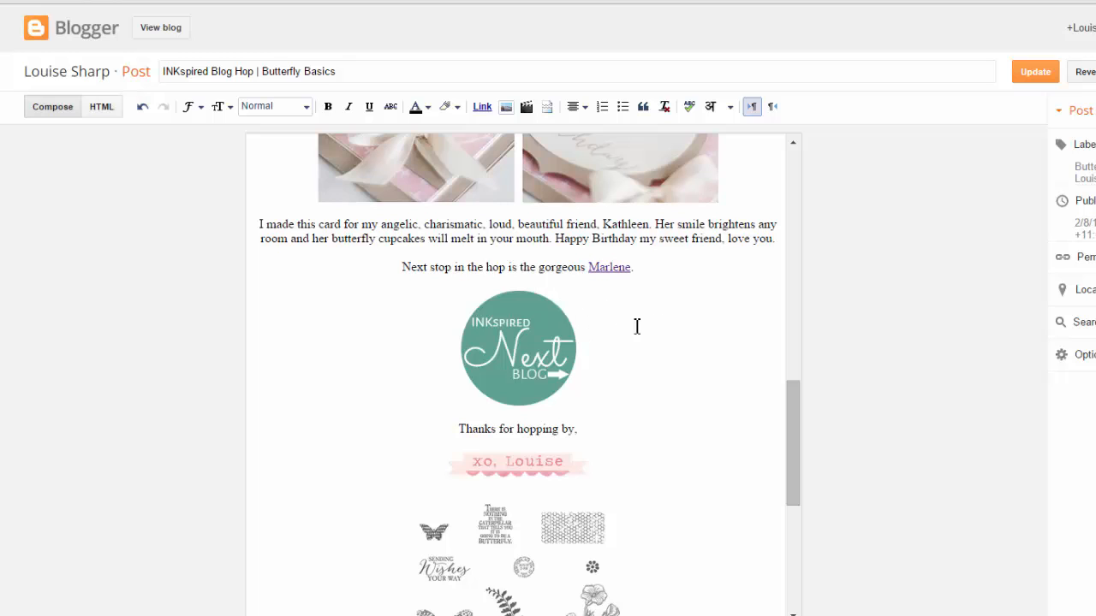
{"action": "mouse_move", "coordinate": [472, 366]}
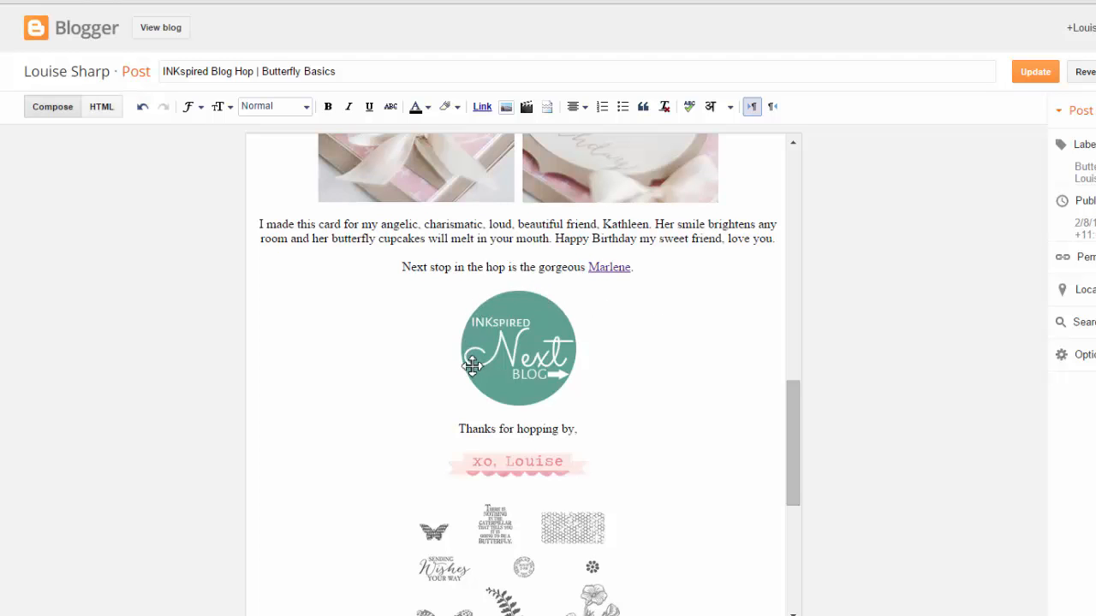
{"action": "mouse_move", "coordinate": [490, 351]}
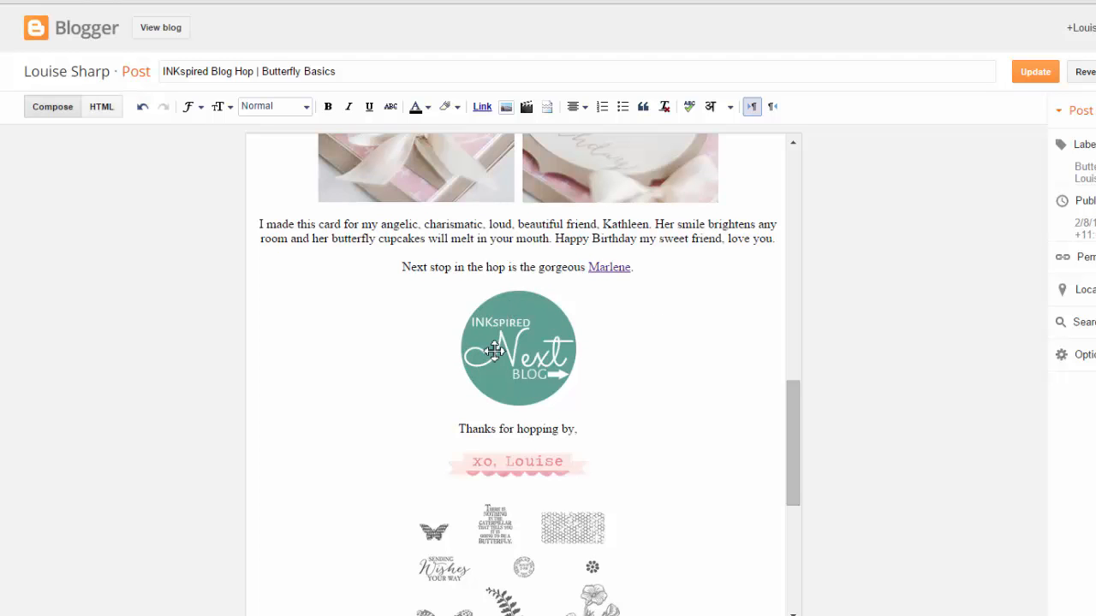
{"action": "mouse_move", "coordinate": [526, 276]}
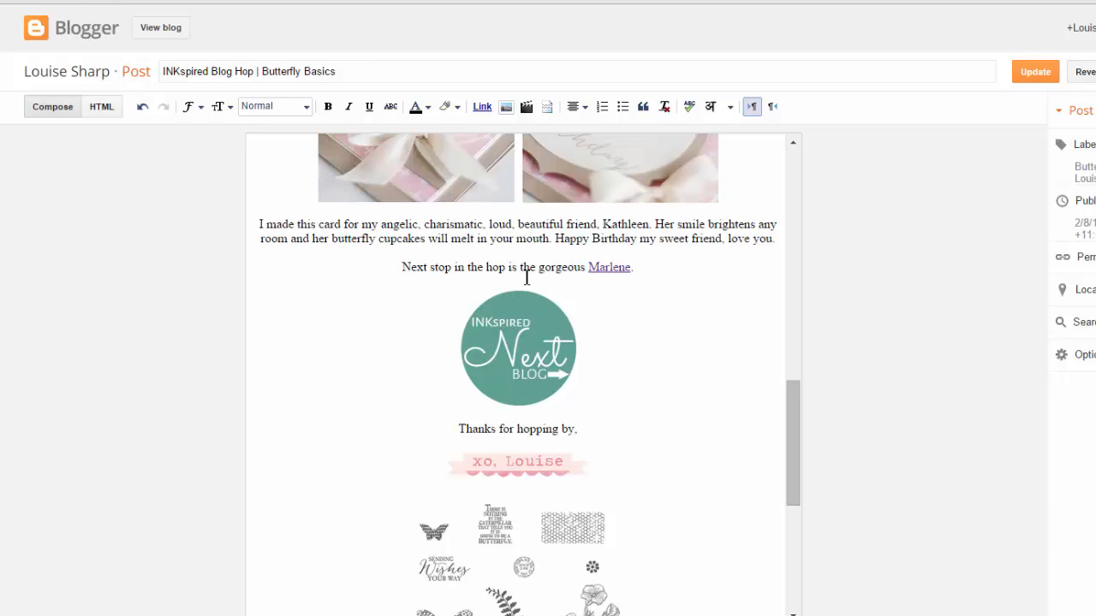
{"action": "mouse_move", "coordinate": [489, 287]}
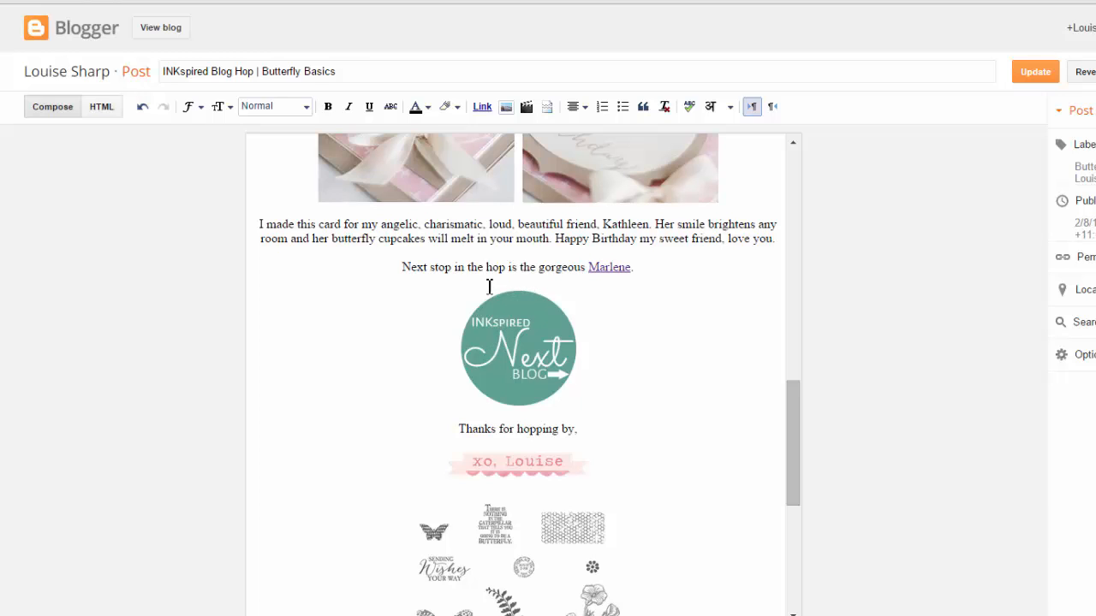
{"action": "mouse_move", "coordinate": [582, 289]}
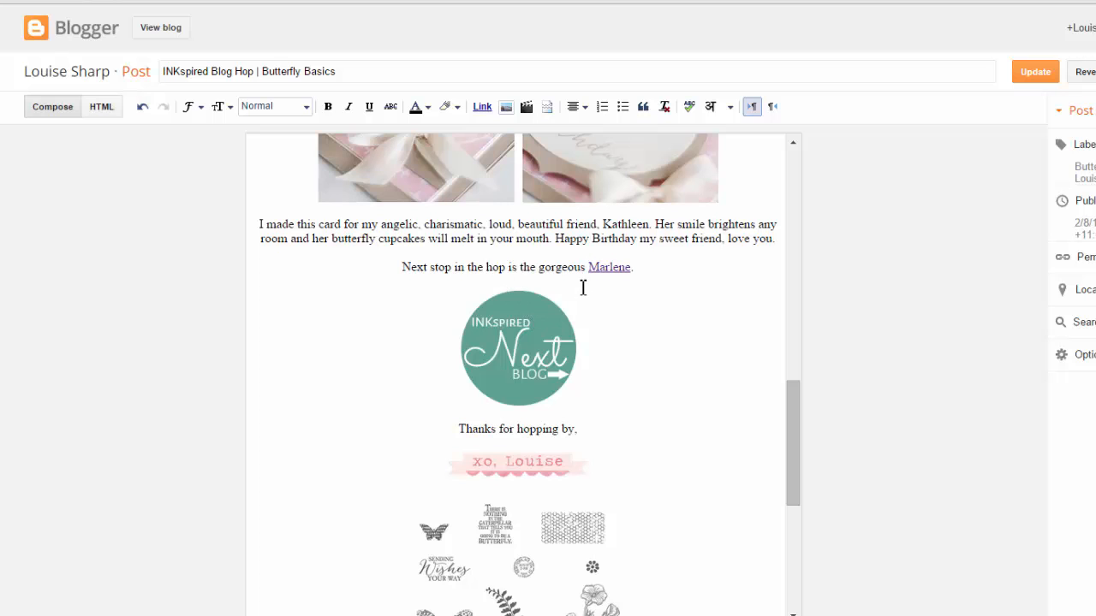
{"action": "mouse_move", "coordinate": [617, 272]}
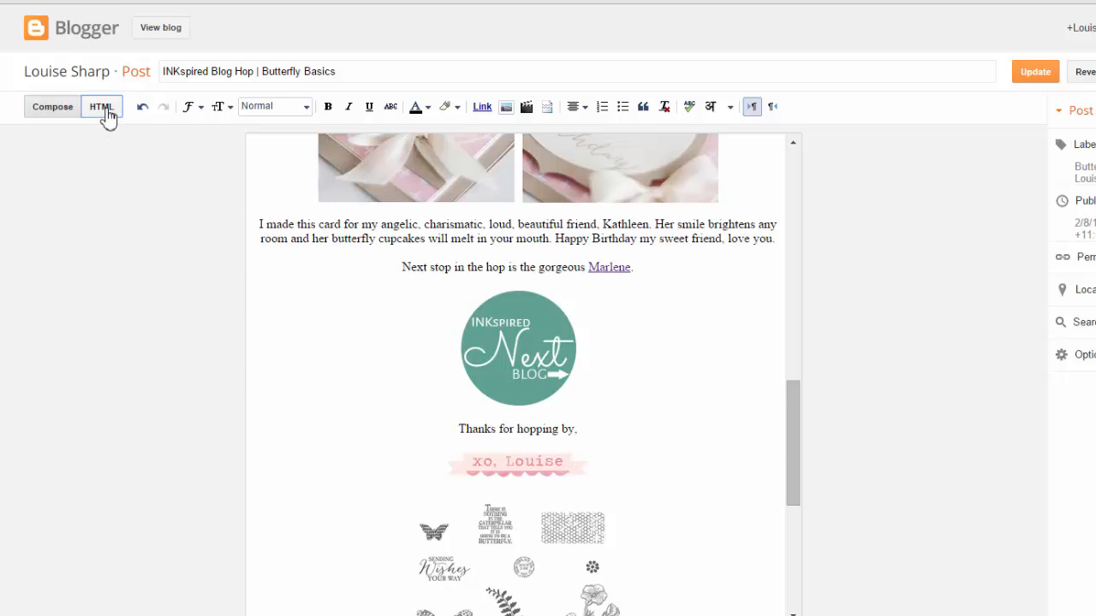
- Confirm <div class="nopin"> sits above the Next Blog image in HTML view, then return to Compose
{"action": "left_click", "coordinate": [101, 106]}
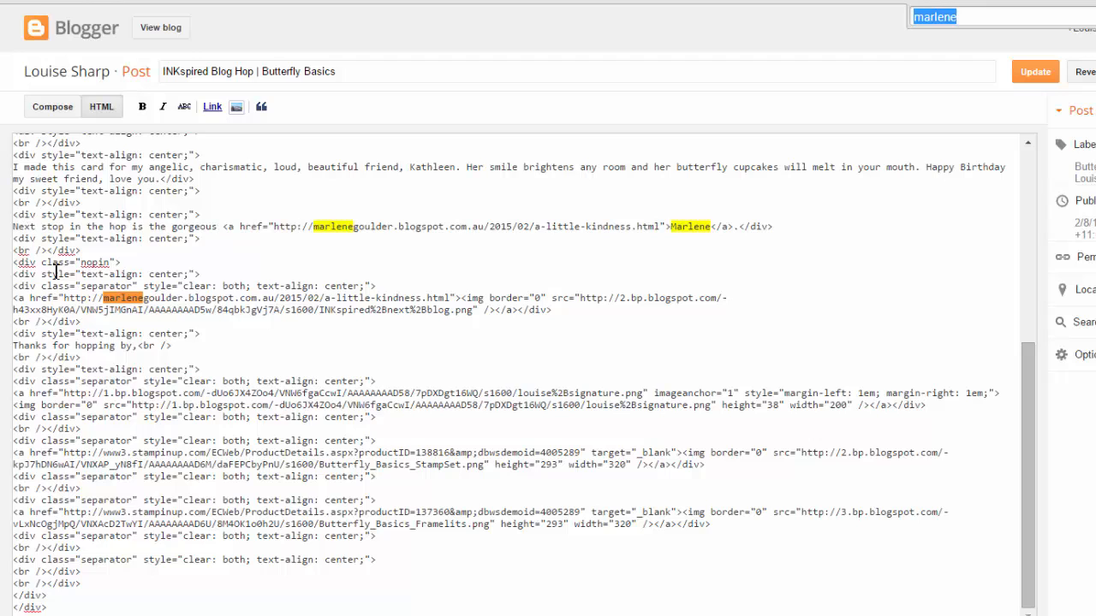
{"action": "double_click", "coordinate": [67, 262]}
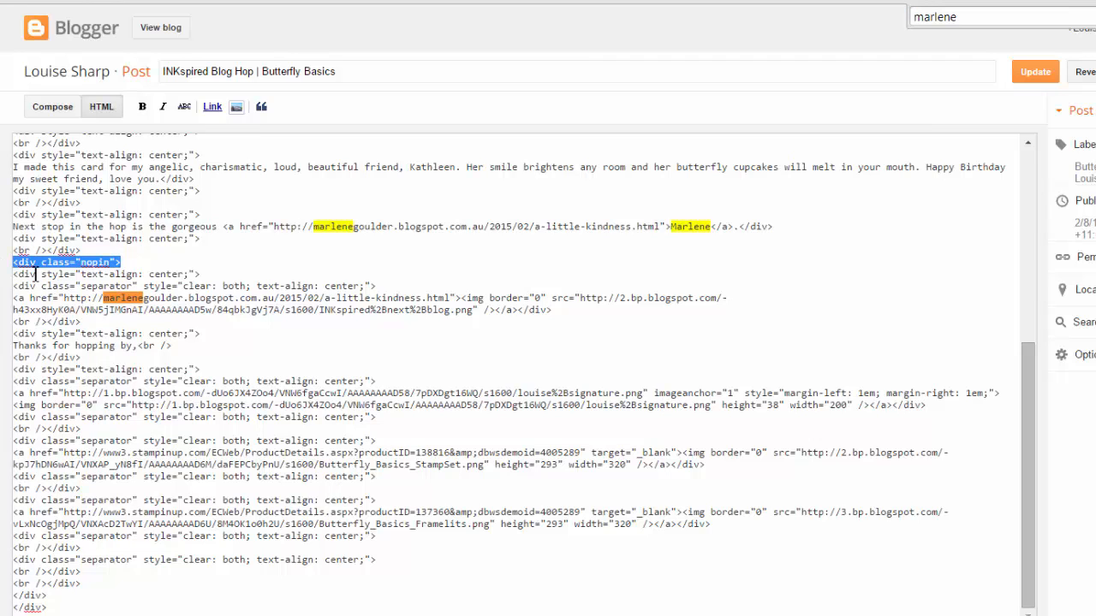
{"action": "mouse_move", "coordinate": [148, 264]}
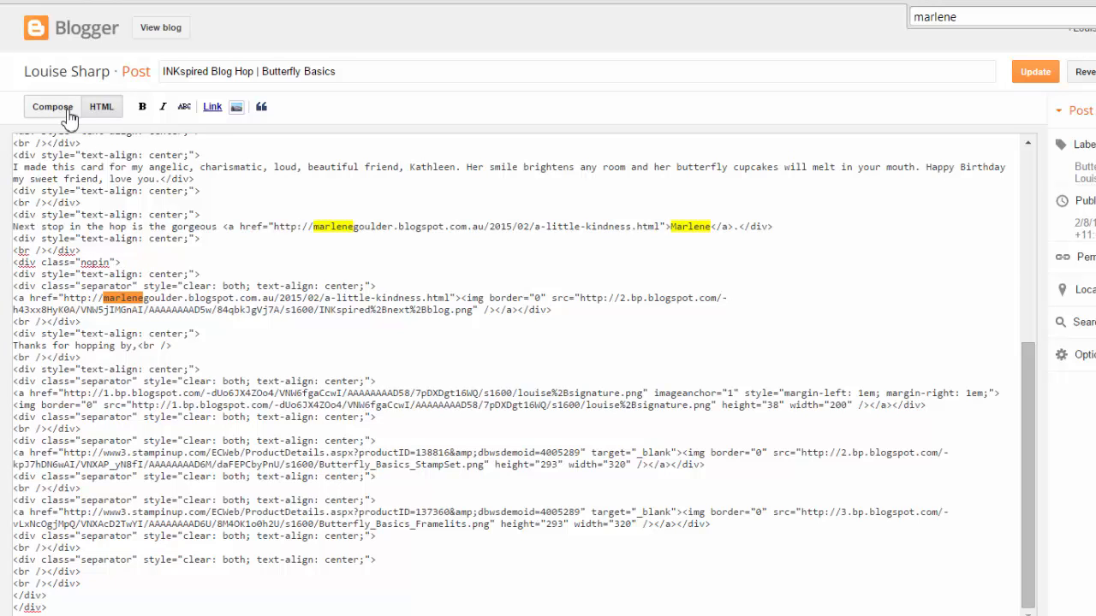
{"action": "left_click", "coordinate": [52, 106]}
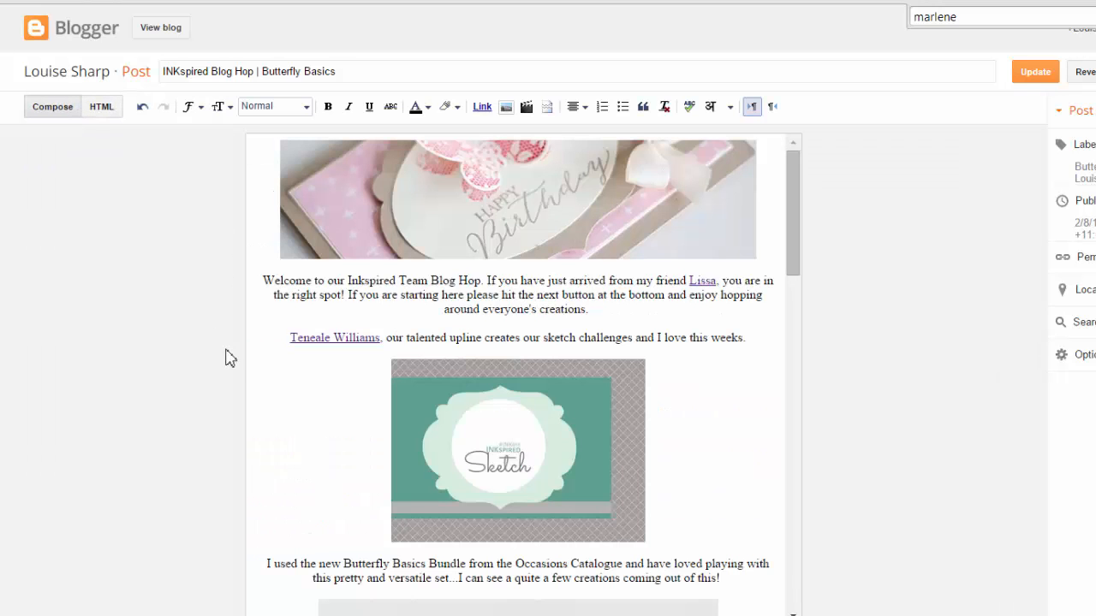
{"action": "mouse_move", "coordinate": [296, 384]}
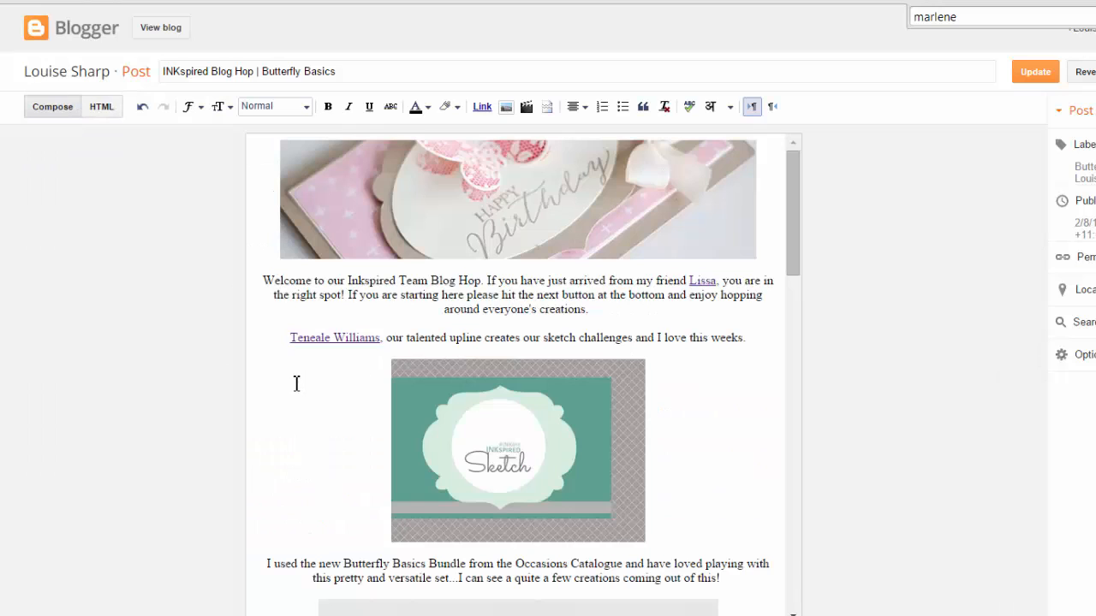